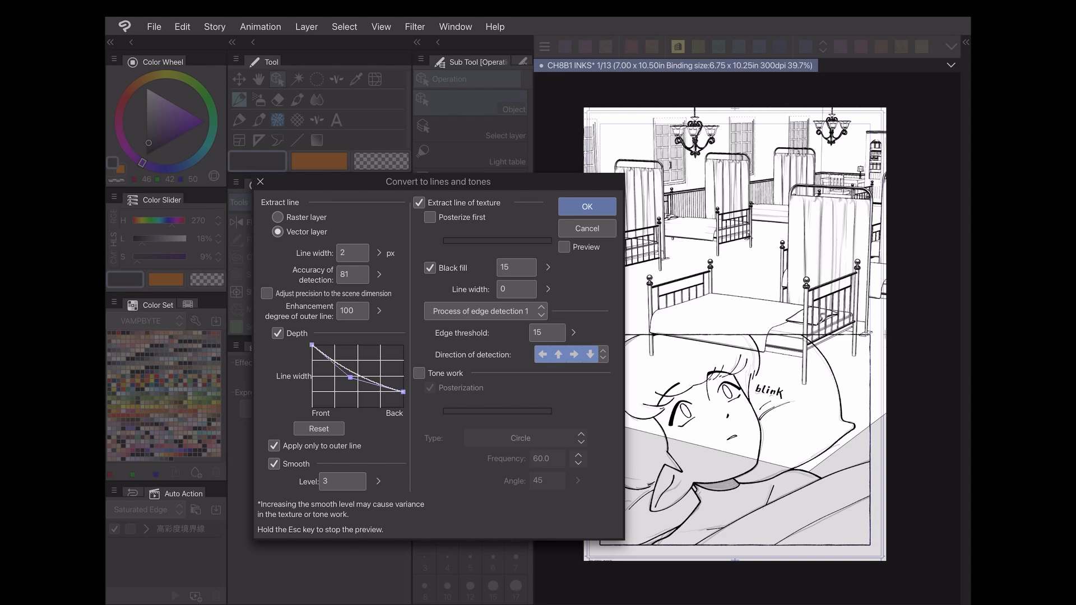
Convert the hospital room to lines and tones with texture line extraction off and tone work on
click(565, 246)
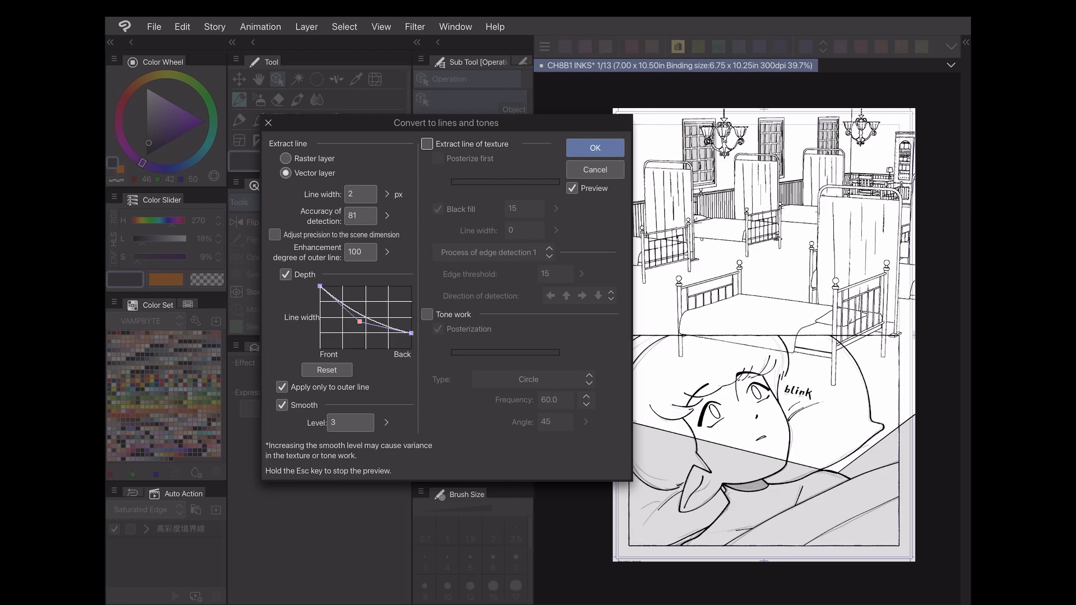
click(427, 314)
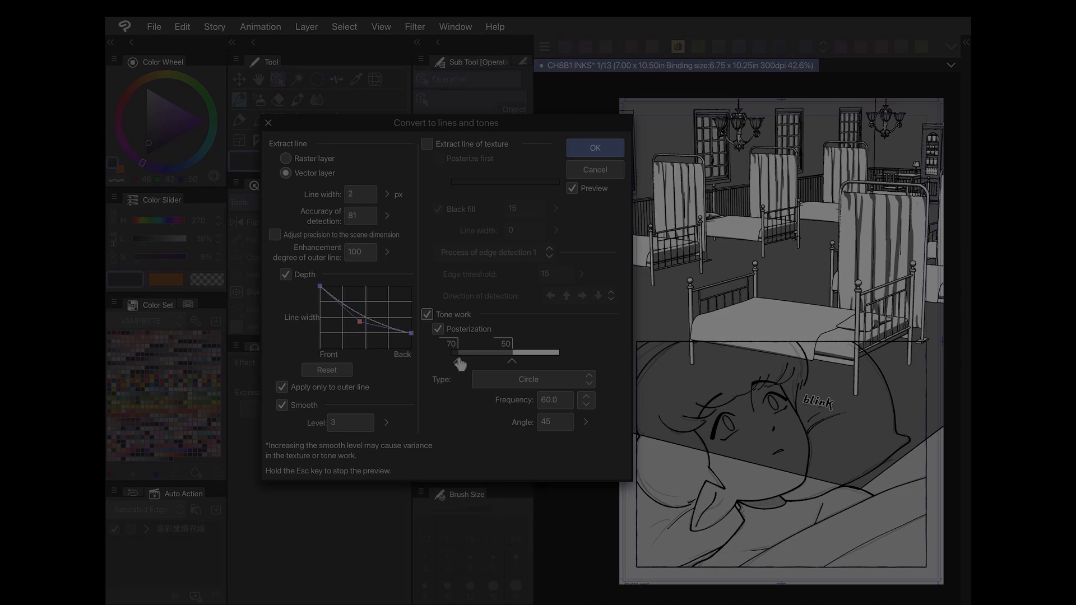
click(594, 148)
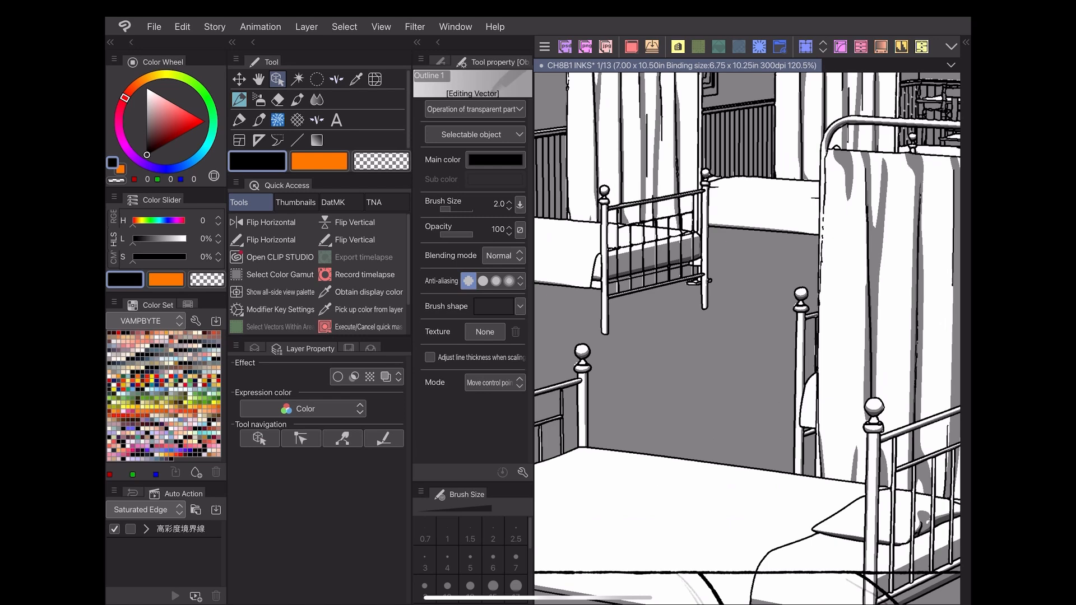
Review the conversion layers, then place the Closed-Lid Piano 3D asset on a new square illustration
click(519, 306)
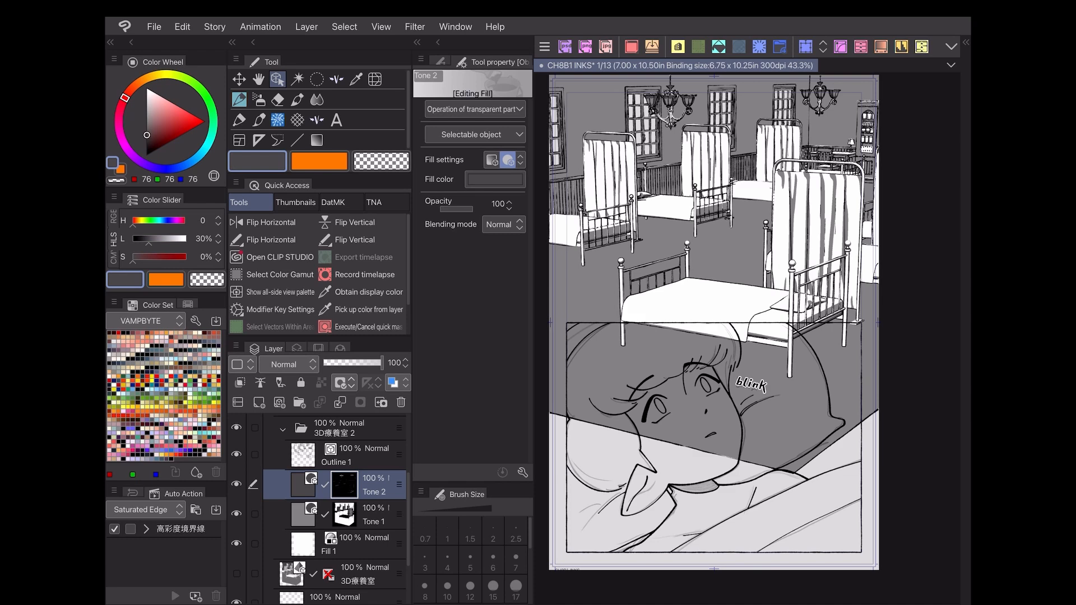
click(373, 515)
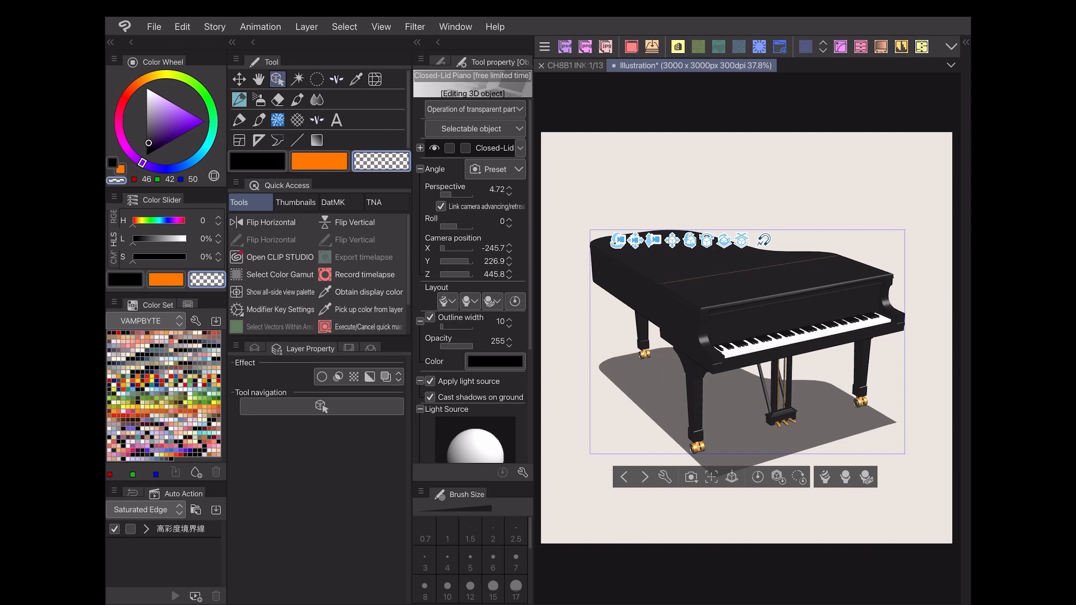
Start the lines-and-tones conversion for the piano from its Layer Property effect settings
click(337, 376)
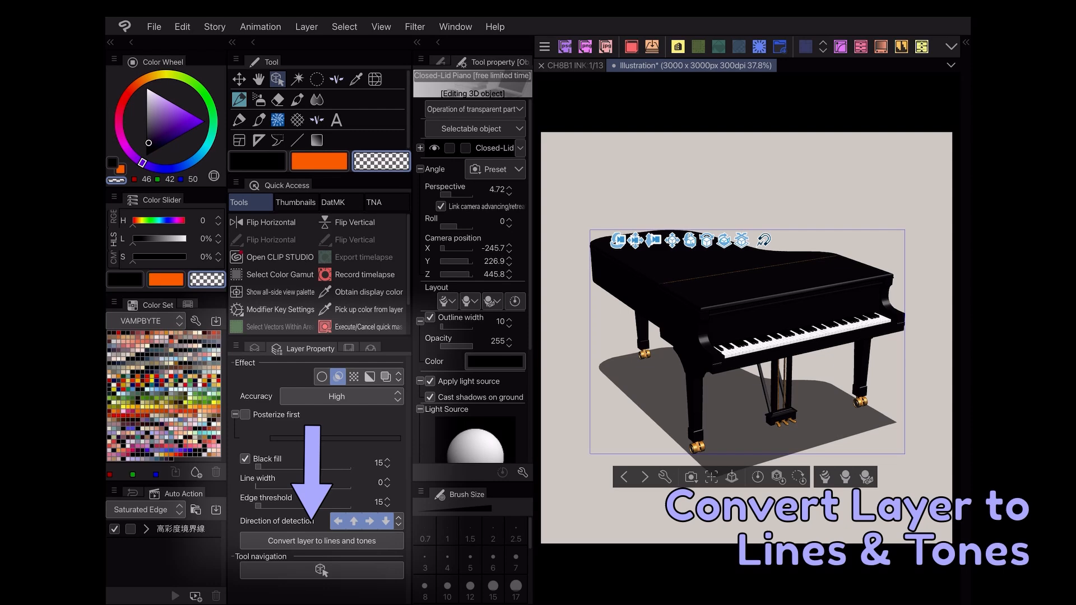
click(320, 541)
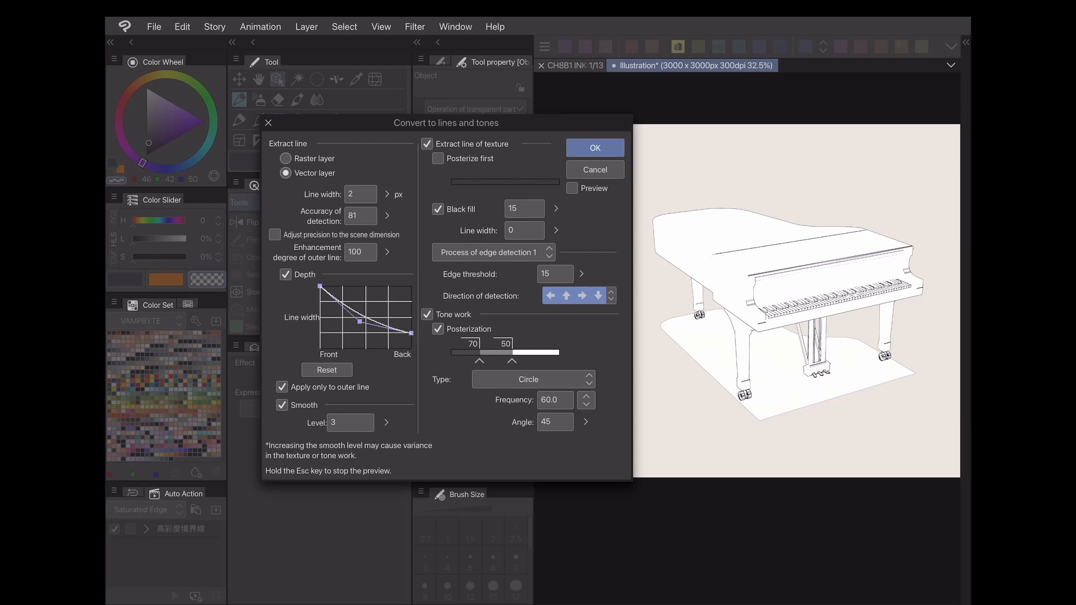
Convert the piano to line art with line width 5, Posterize first on and Tone work off
text(5)
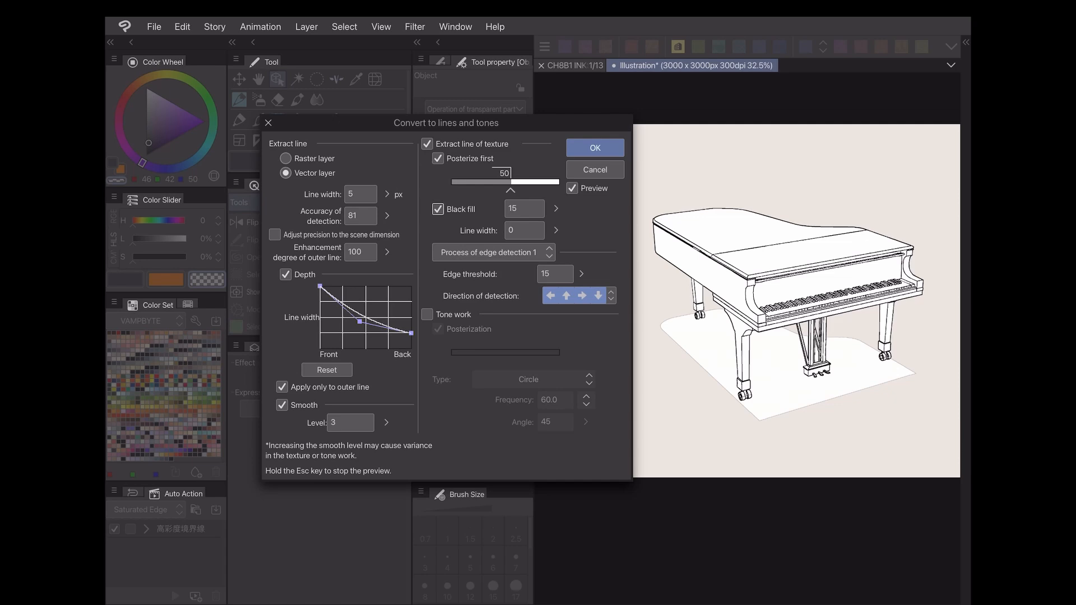
click(594, 148)
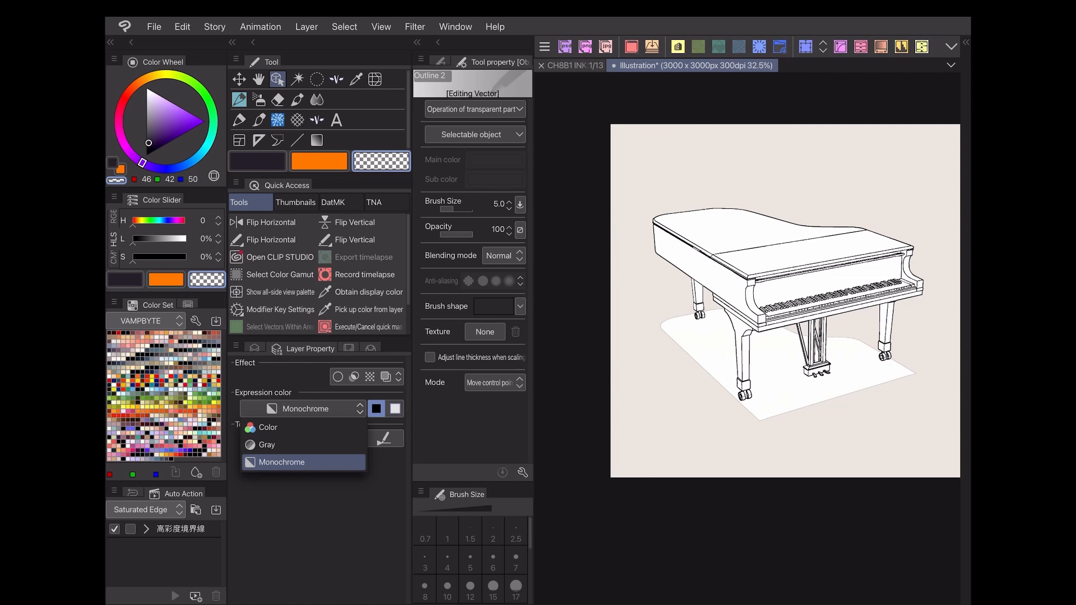
Remove the Outline 2 layer to return to the shaded 3D piano layer
click(267, 427)
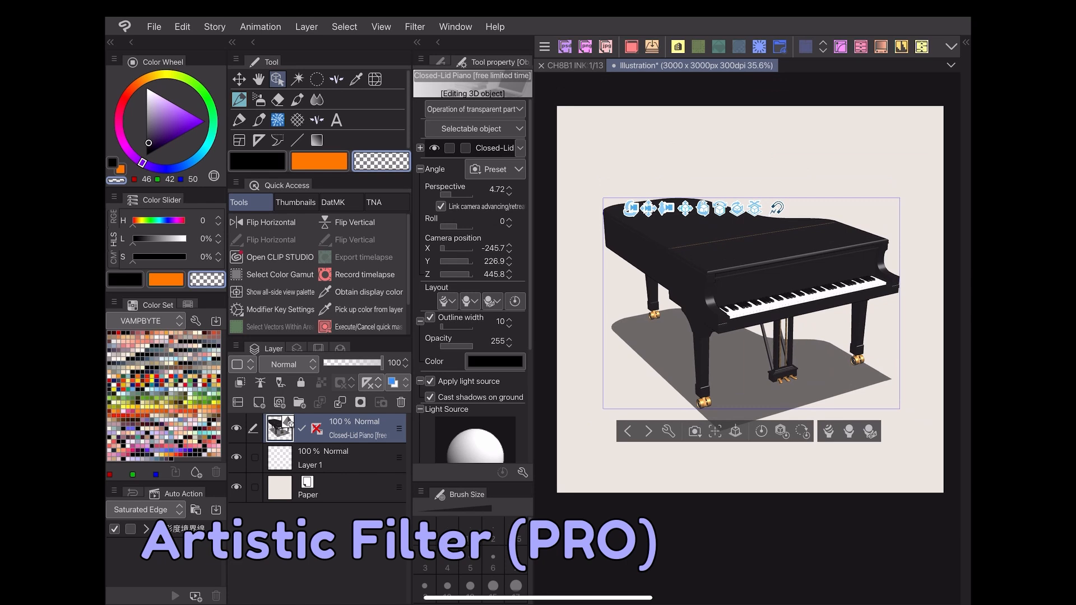
Bring up the Artistic effect filter on the piano with Process set to Lines only
click(414, 26)
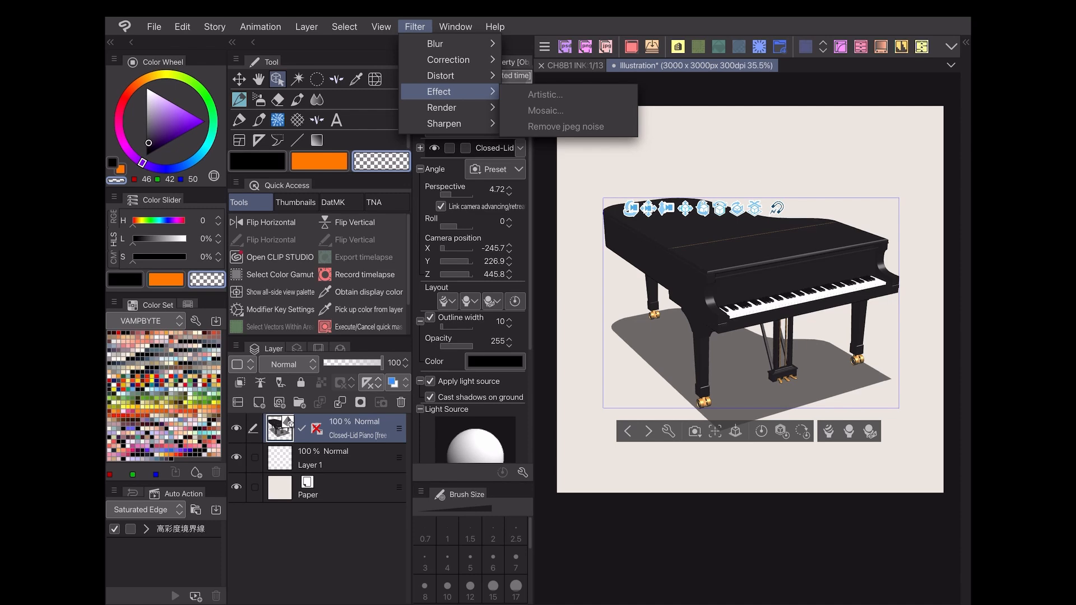
click(545, 94)
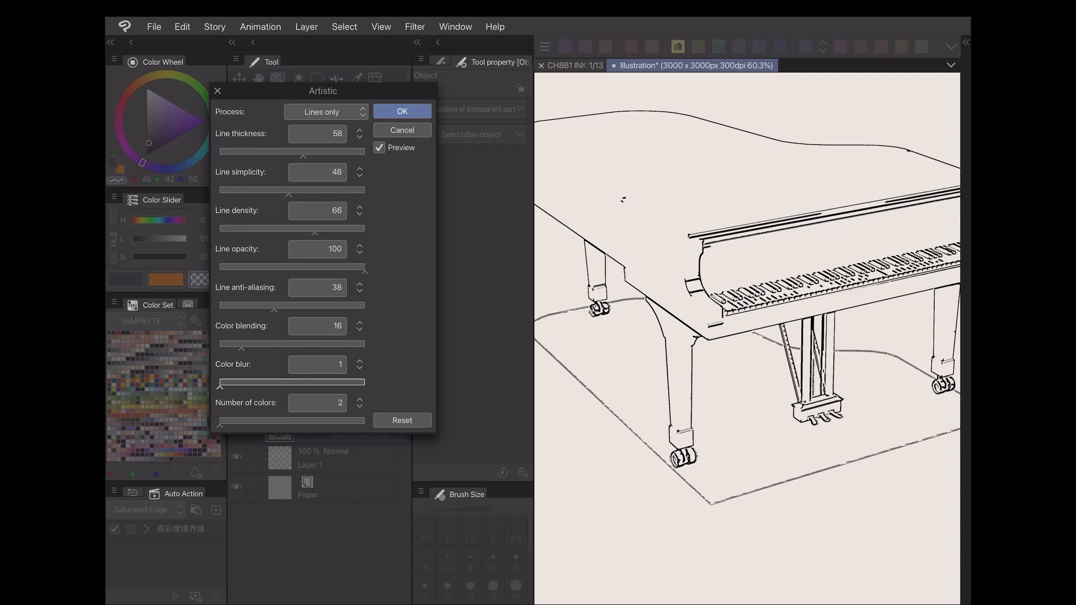
Apply the lines-only Artistic filter, leaving the piano as sketchy black line art
click(402, 111)
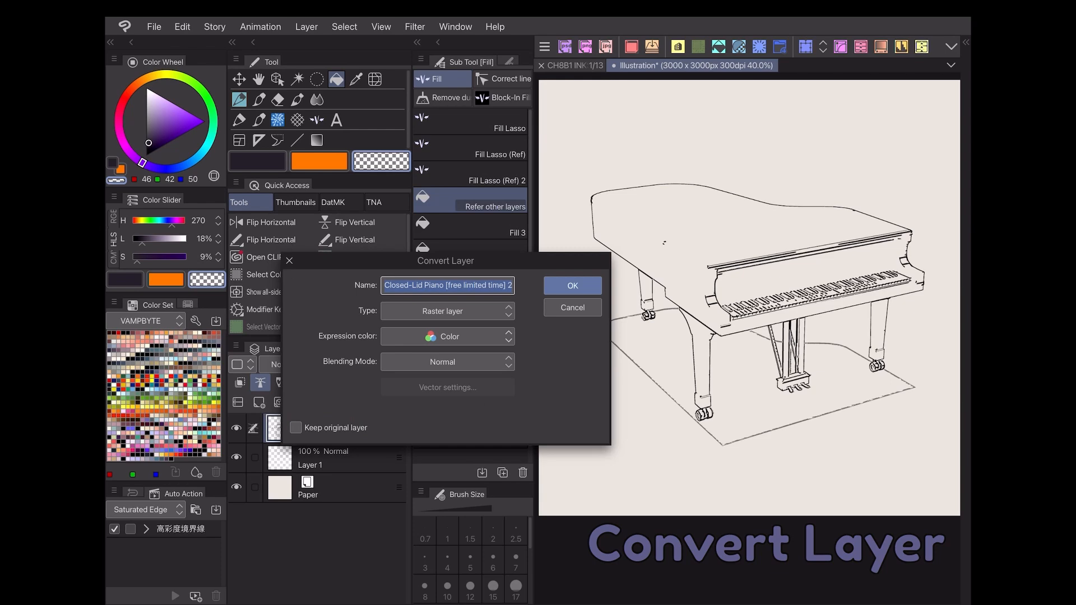
Convert the piano layer to a Raster layer holding the line drawing
click(570, 286)
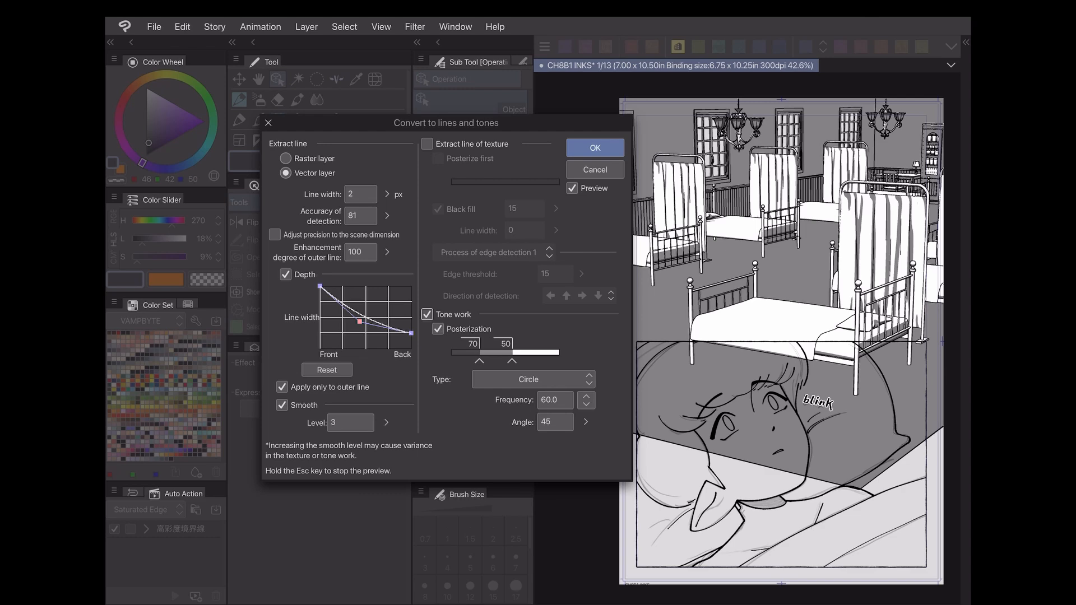
Apply the hospital room lines-and-tones conversion and inspect the Outline 1 layer's brush settings
click(594, 148)
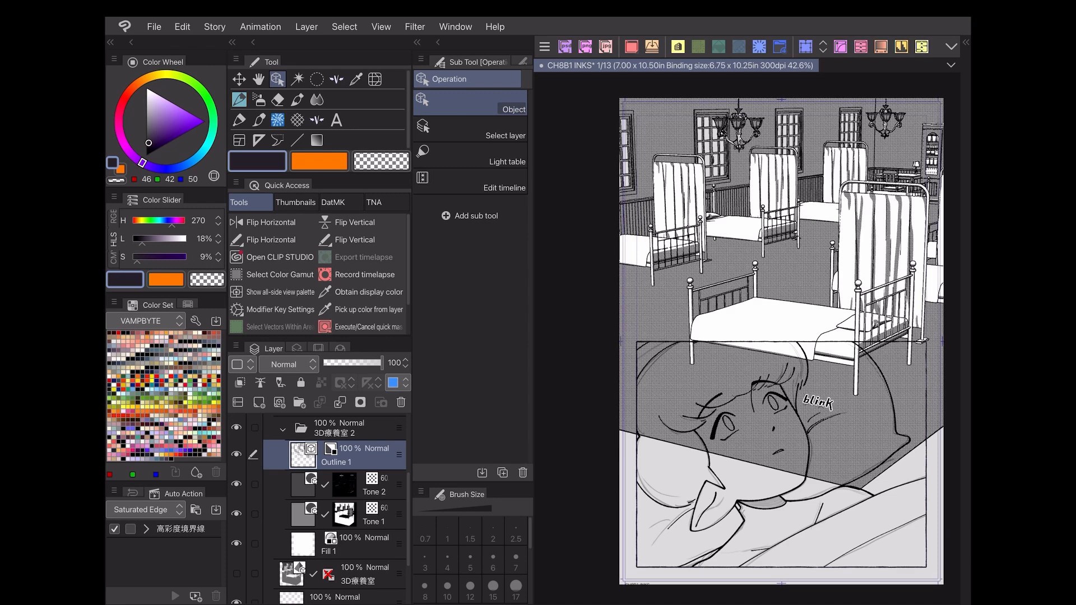
click(519, 306)
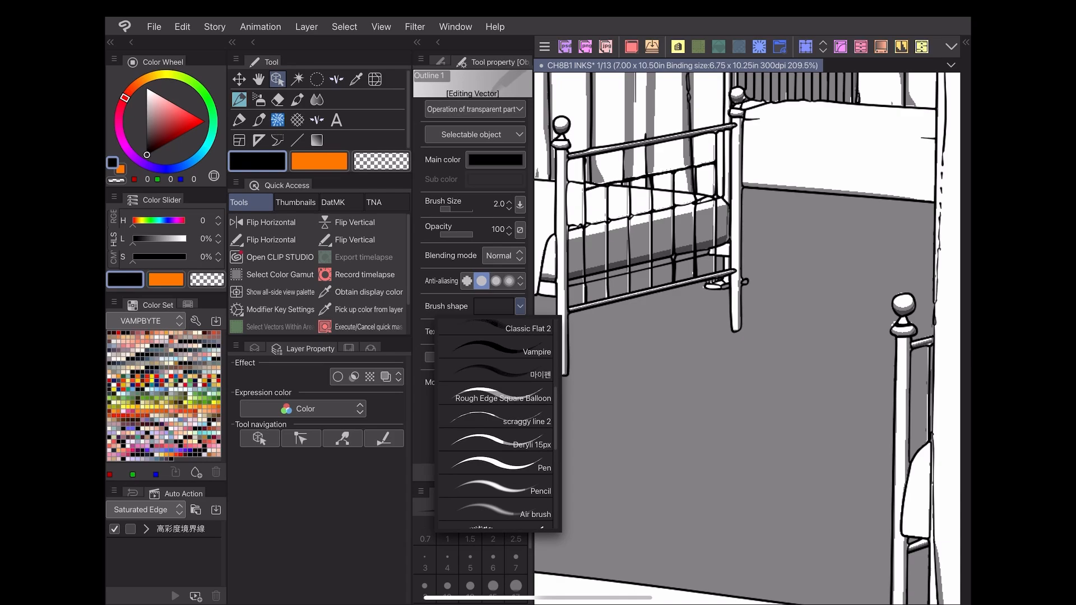